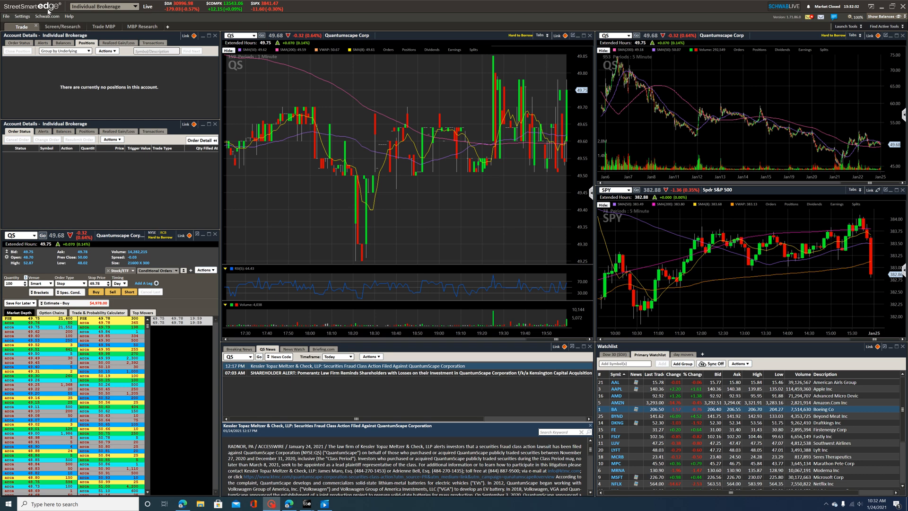
mouse_move(90, 88)
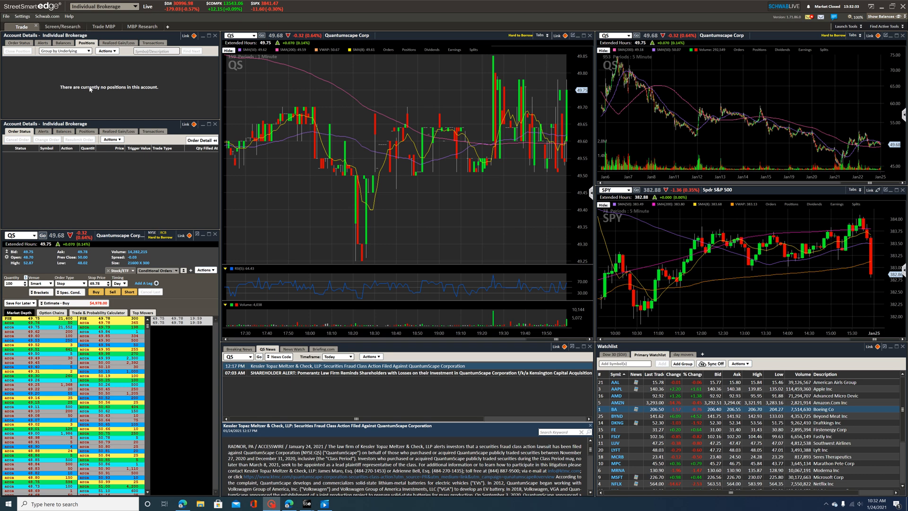
mouse_move(133, 188)
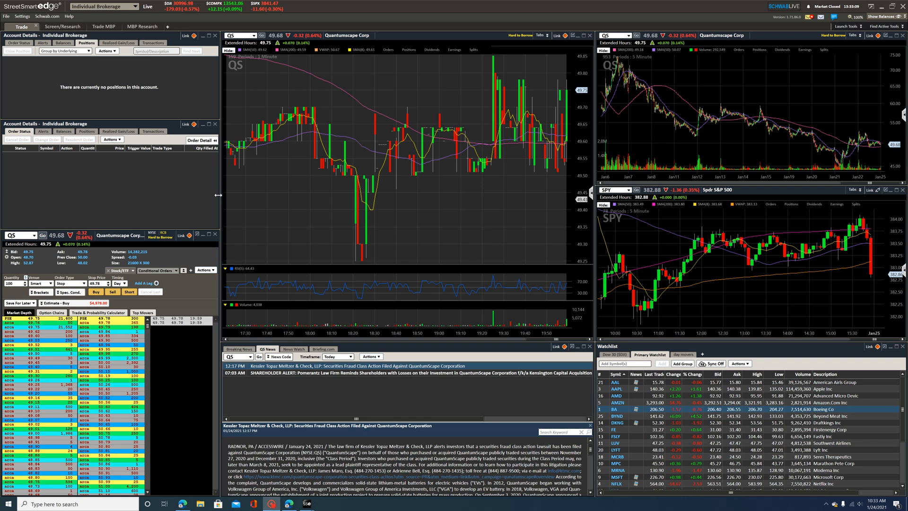
mouse_move(406, 49)
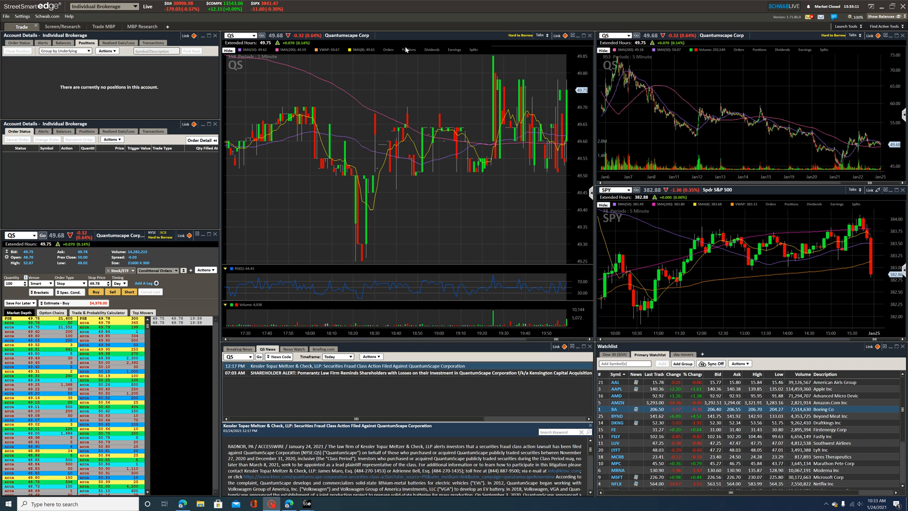
mouse_move(246, 185)
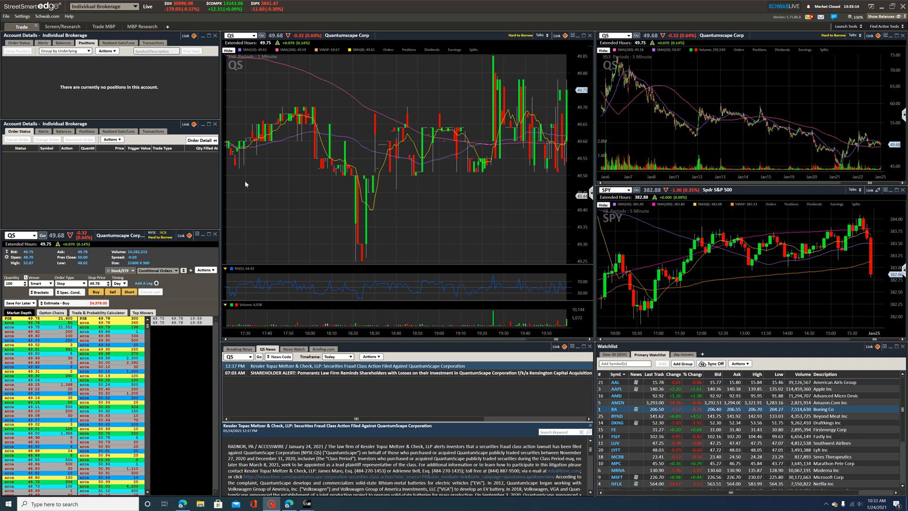
mouse_move(139, 211)
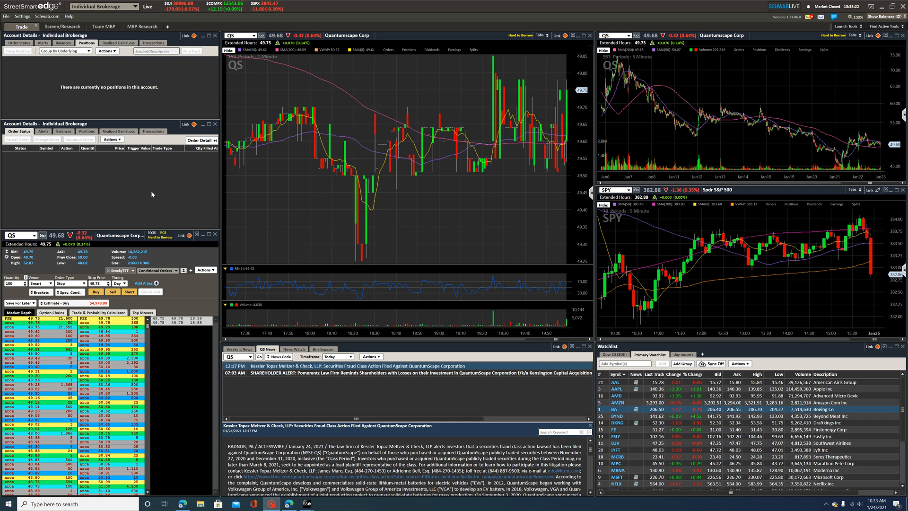
mouse_move(265, 212)
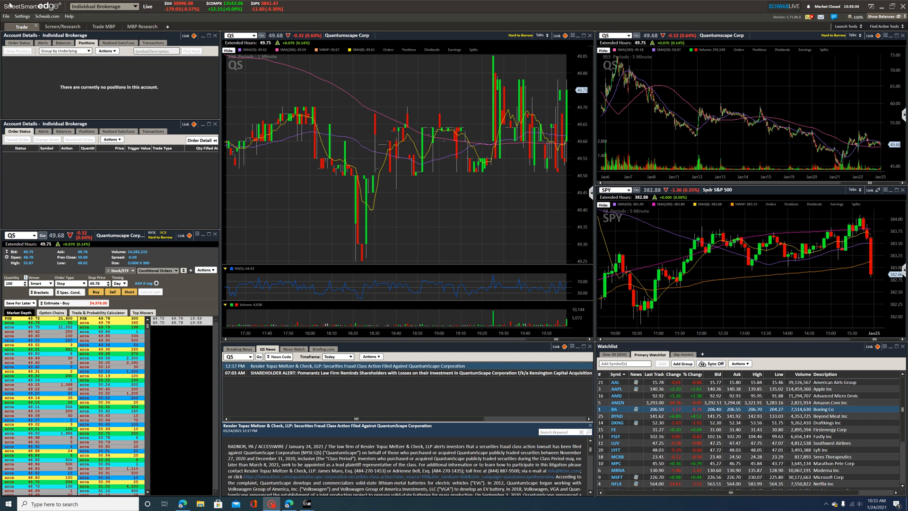
mouse_move(255, 298)
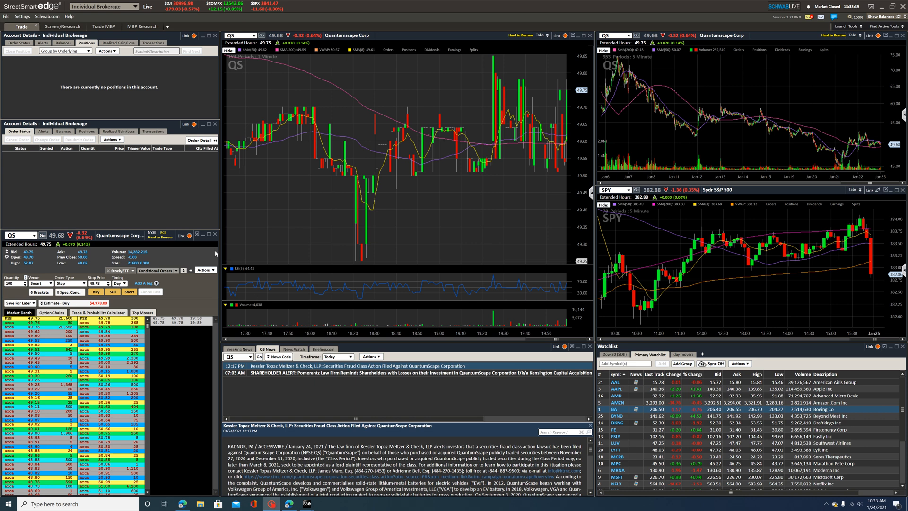
mouse_move(192, 217)
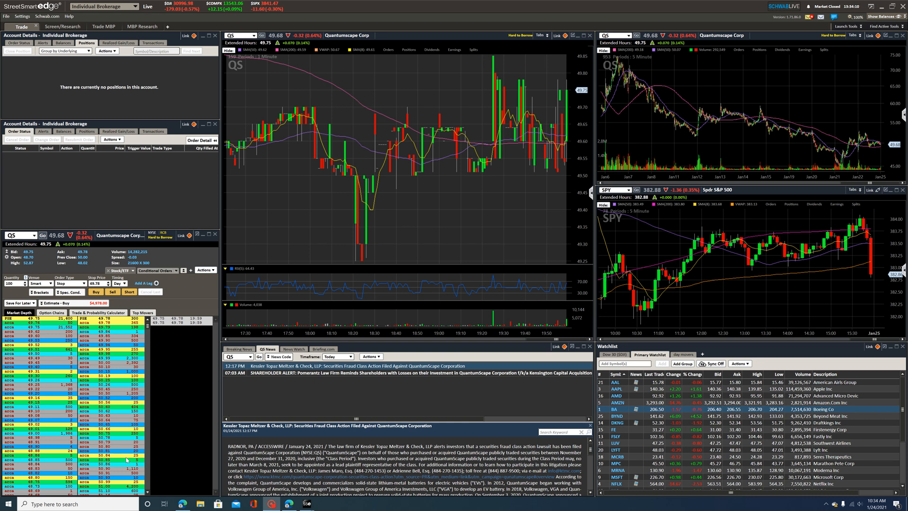
Browse the QS research workspace with profile, ratings and news, then switch to the Trade MBP layout
click(8, 502)
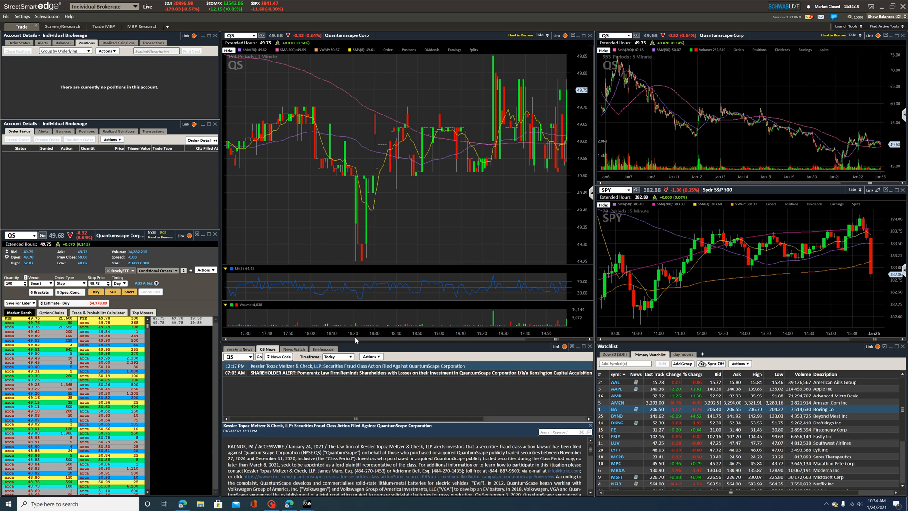
mouse_move(483, 271)
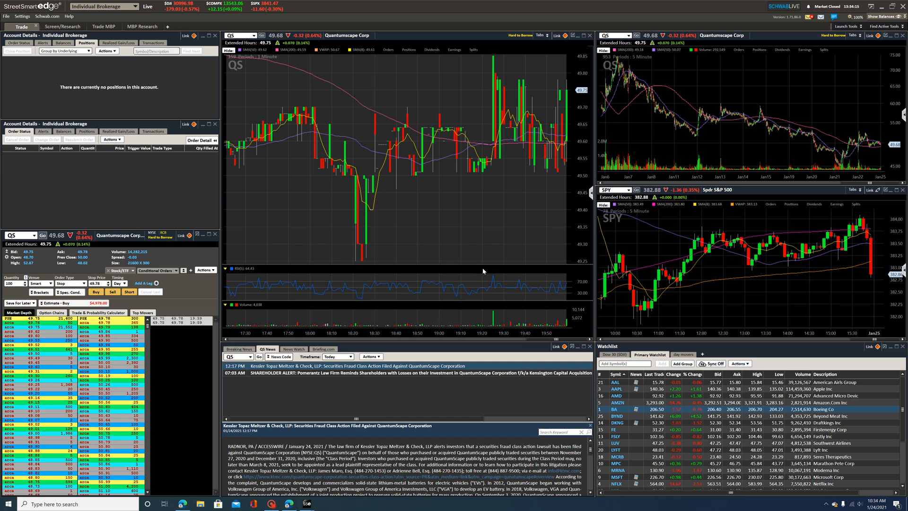
mouse_move(162, 204)
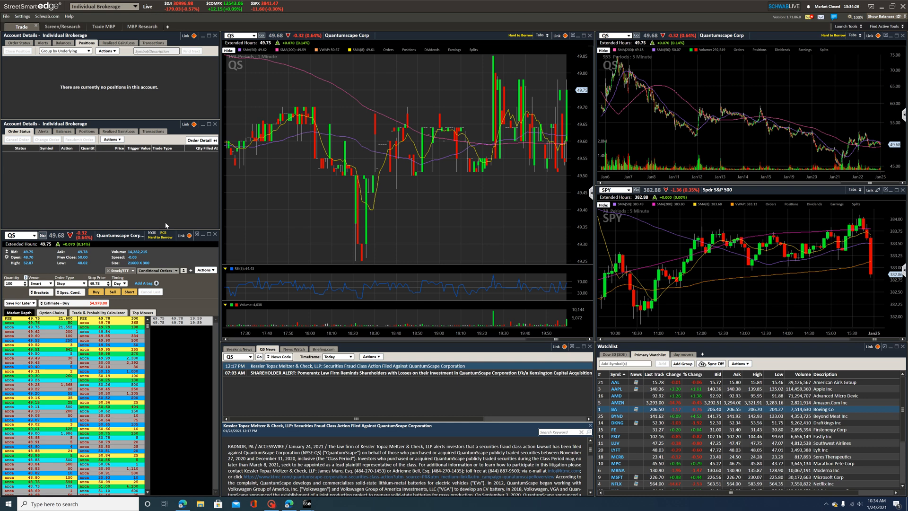
mouse_move(144, 205)
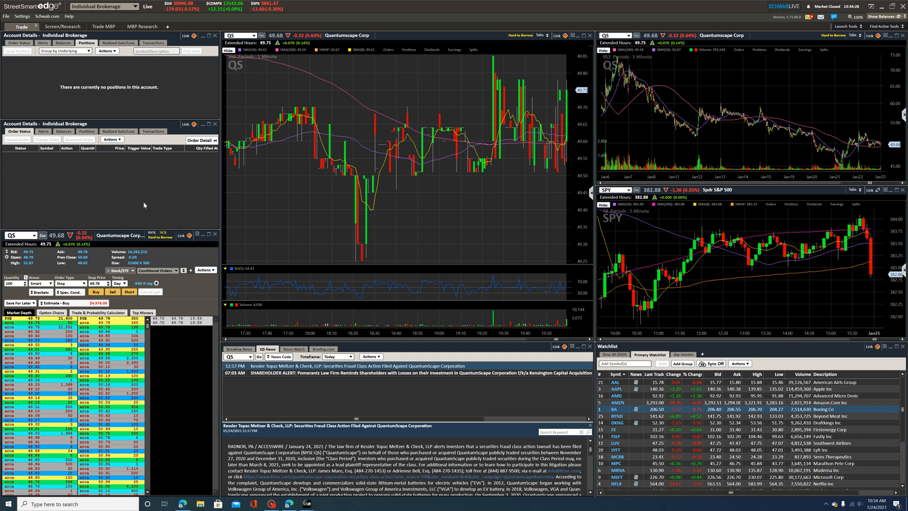
mouse_move(147, 204)
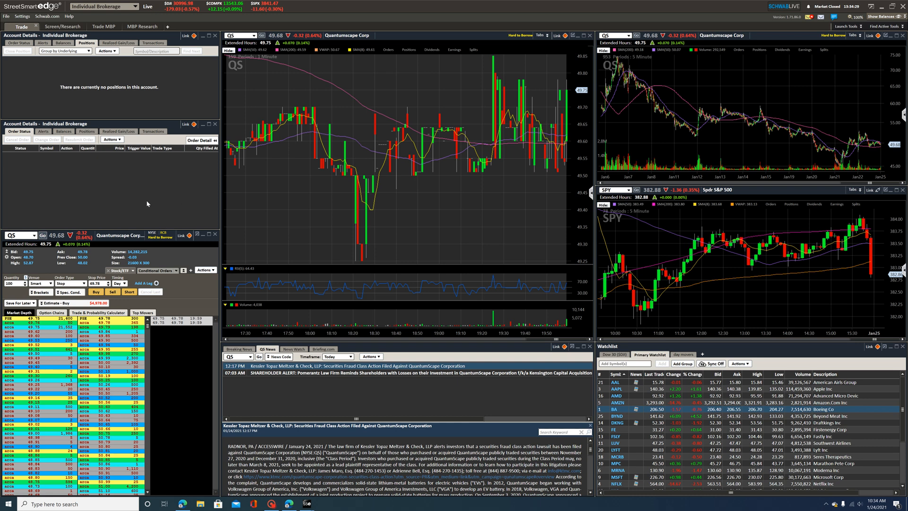
mouse_move(310, 195)
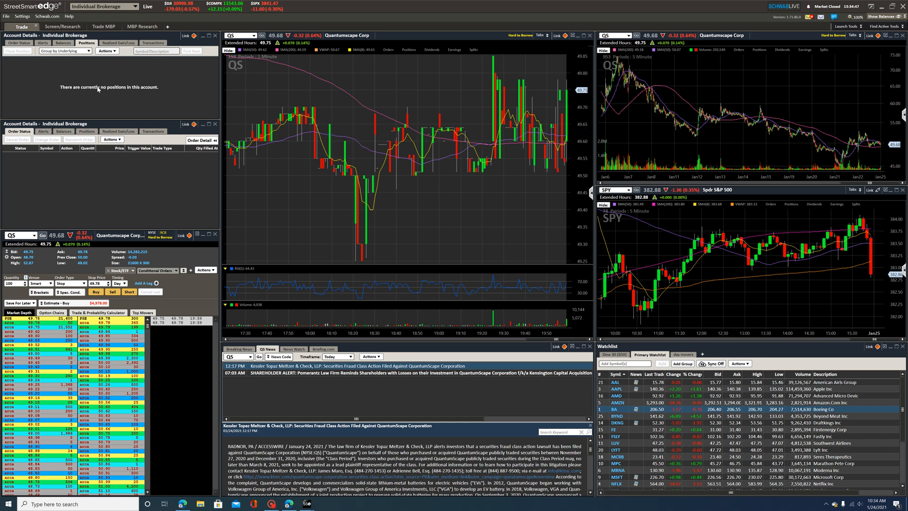
mouse_move(160, 84)
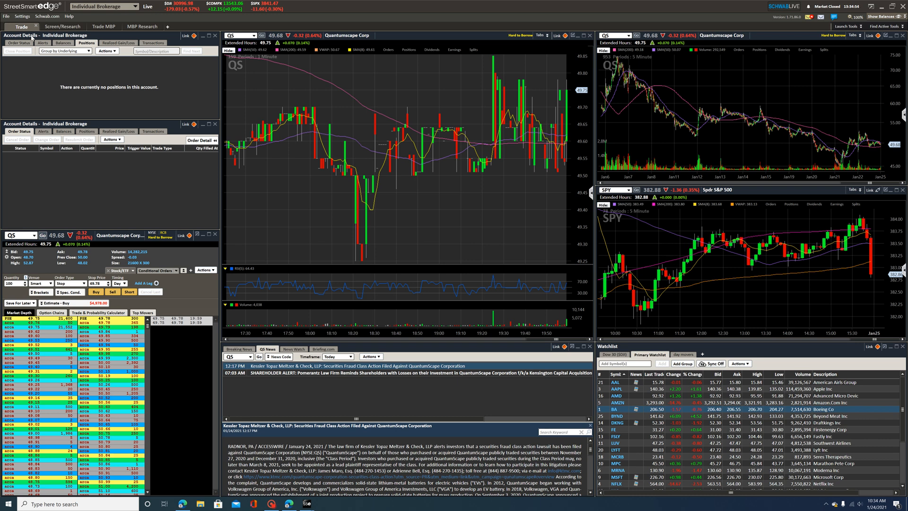
mouse_move(32, 66)
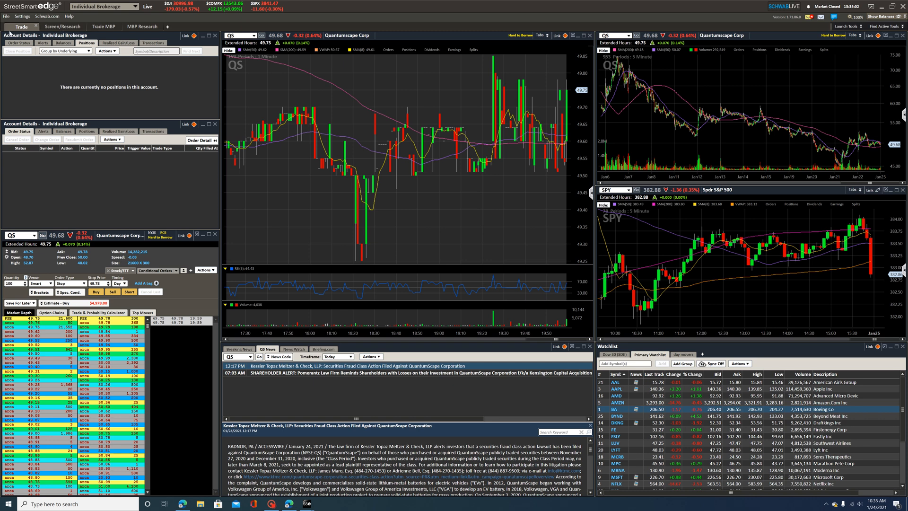
click(62, 26)
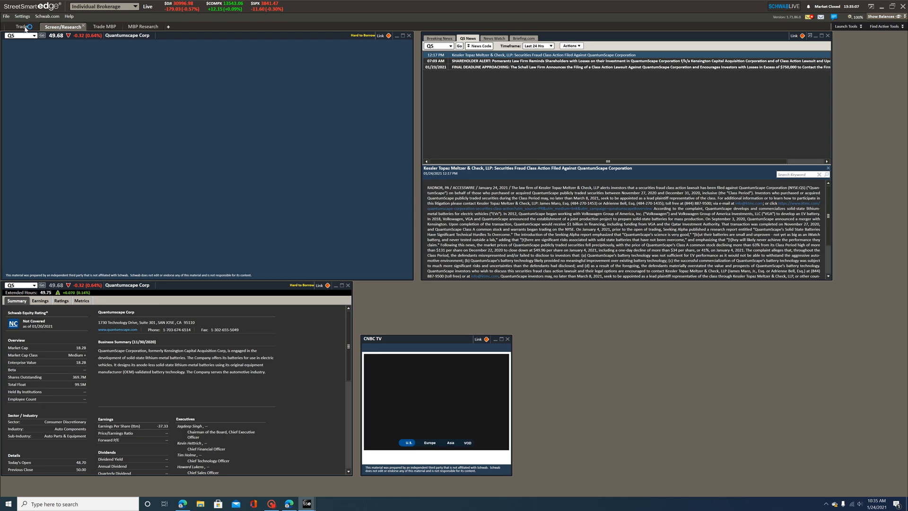
click(22, 27)
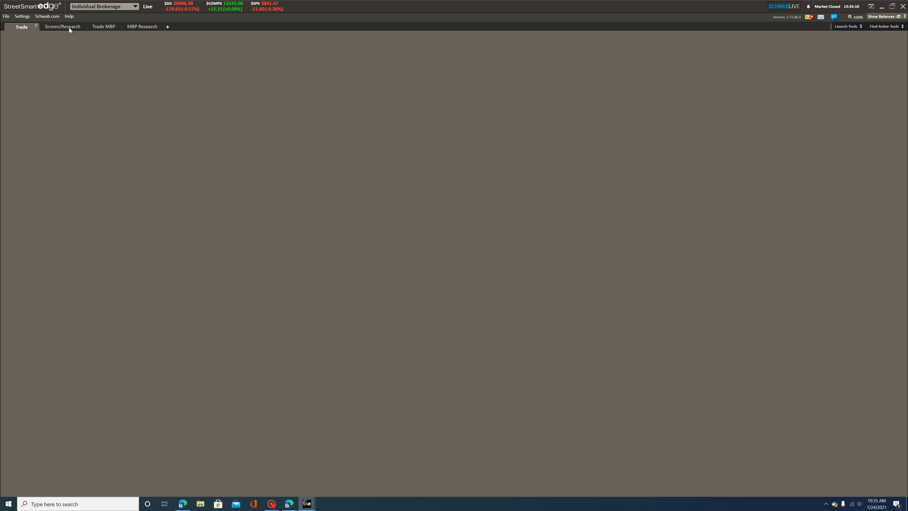
click(62, 27)
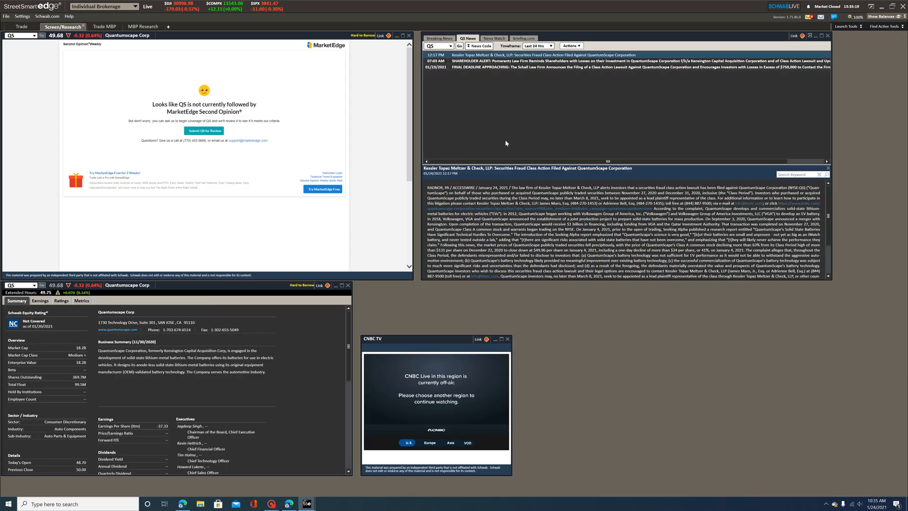
mouse_move(470, 309)
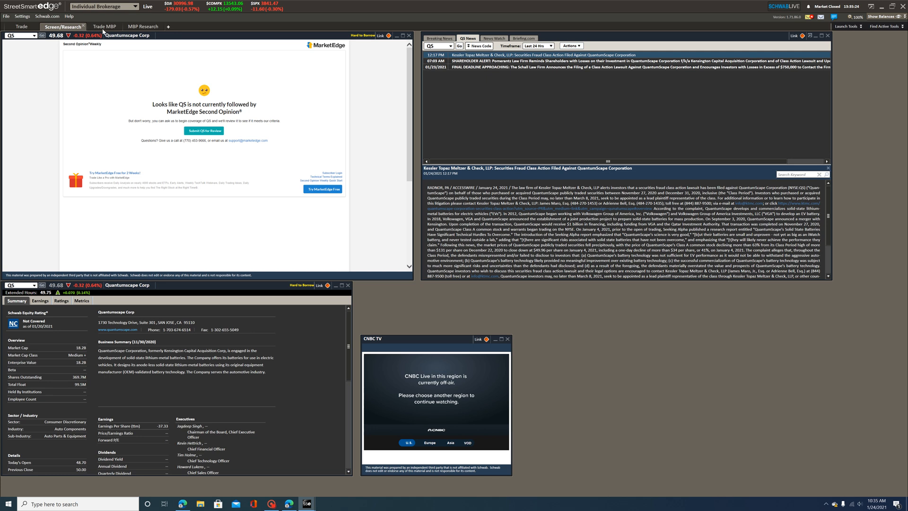
click(104, 26)
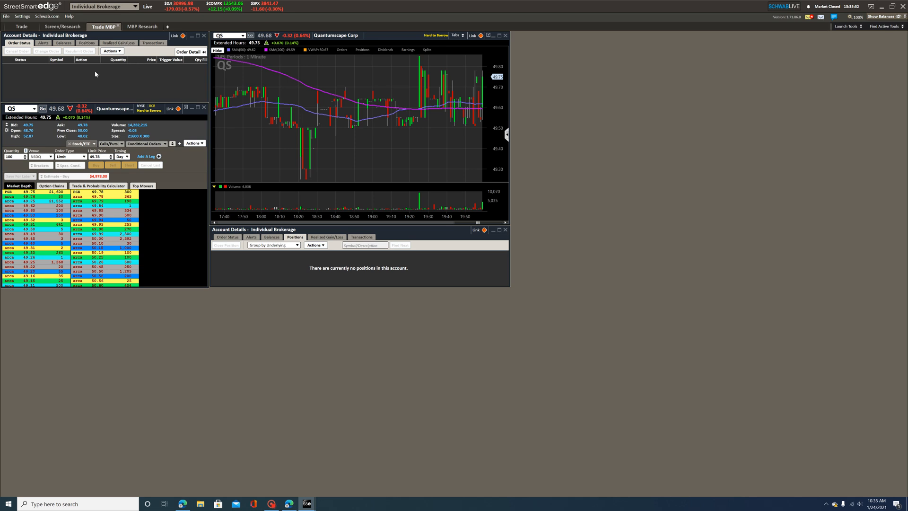
mouse_move(463, 298)
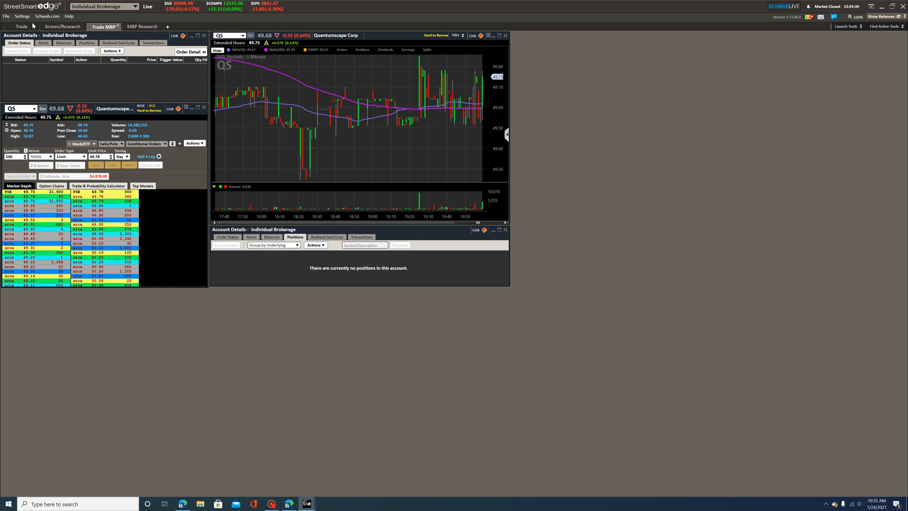
Return to the main Trade workspace and pick TSLA from the chart's recent symbols
click(22, 26)
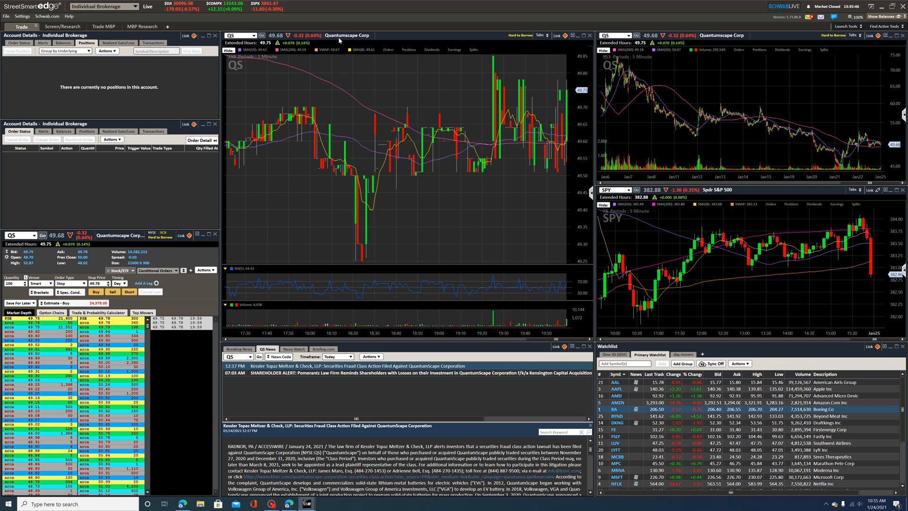
mouse_move(254, 39)
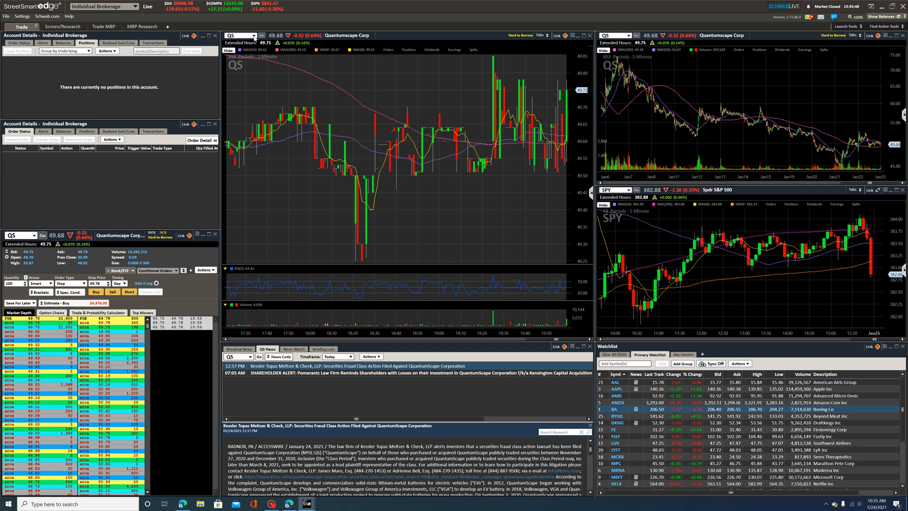
click(250, 35)
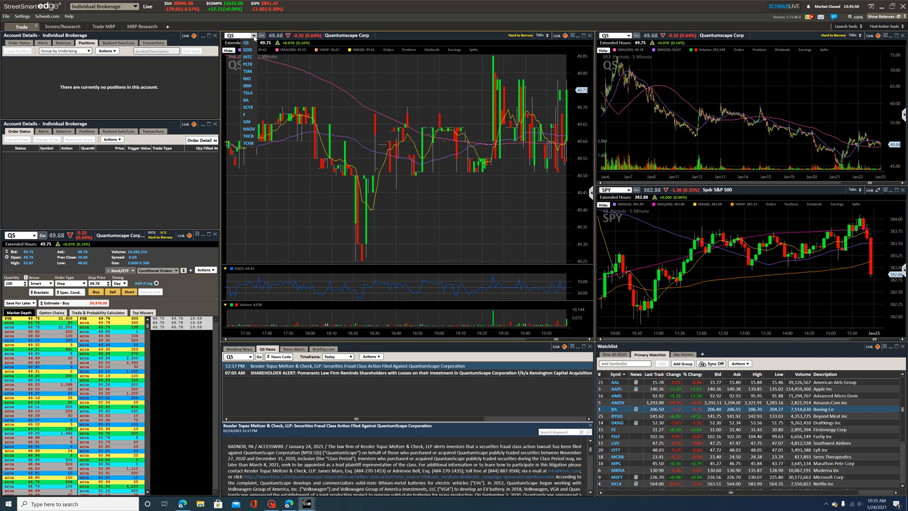
click(249, 35)
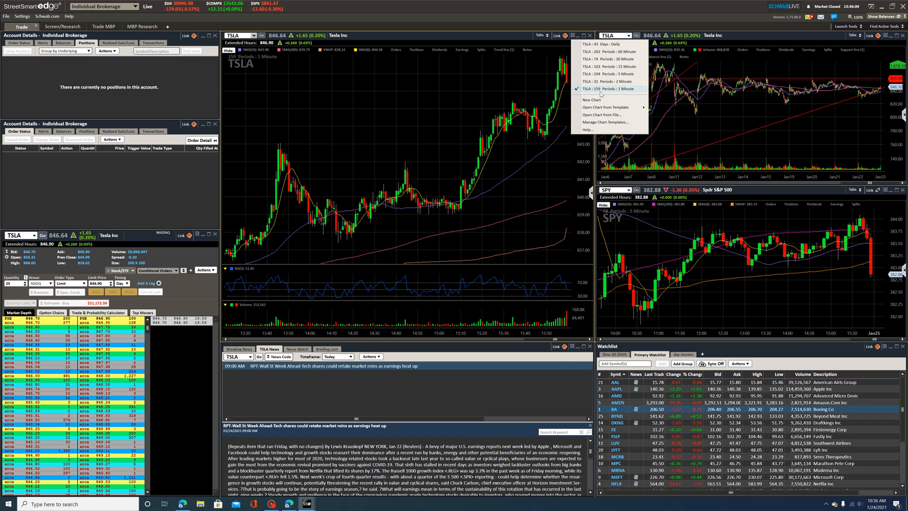
mouse_move(633, 93)
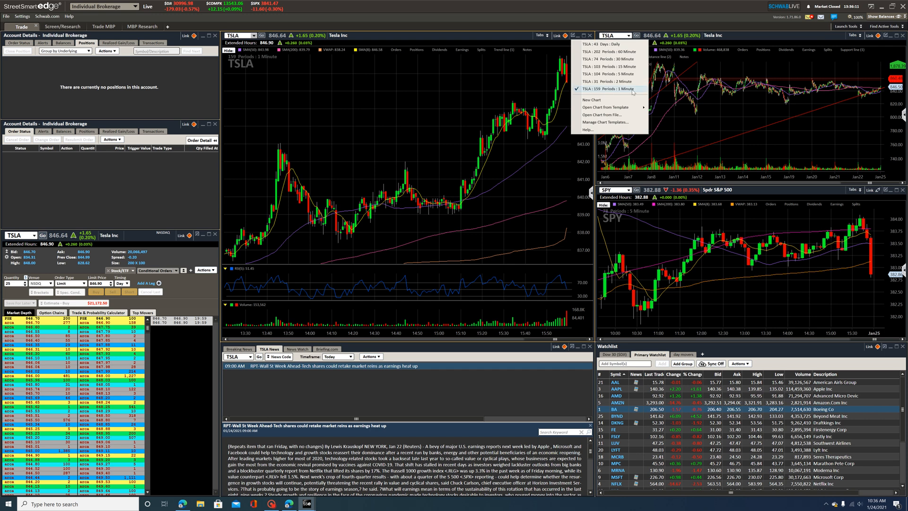
mouse_move(608, 66)
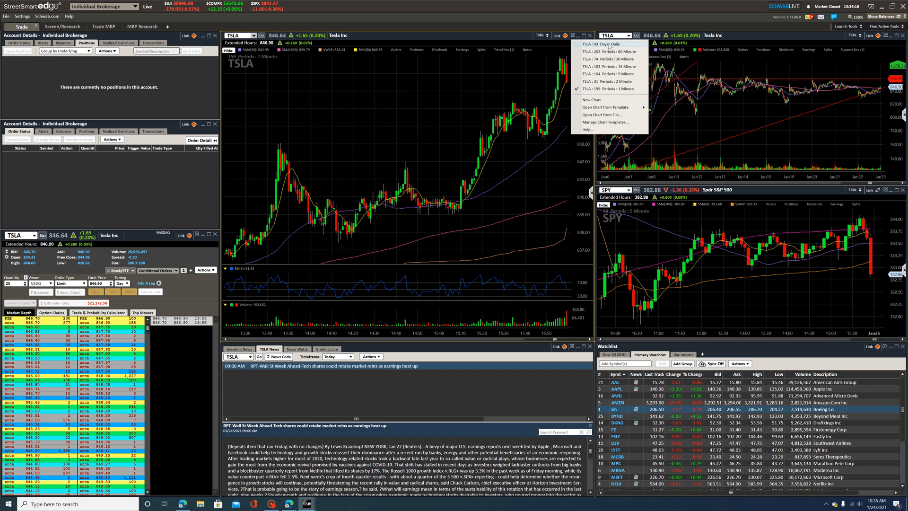
mouse_move(479, 151)
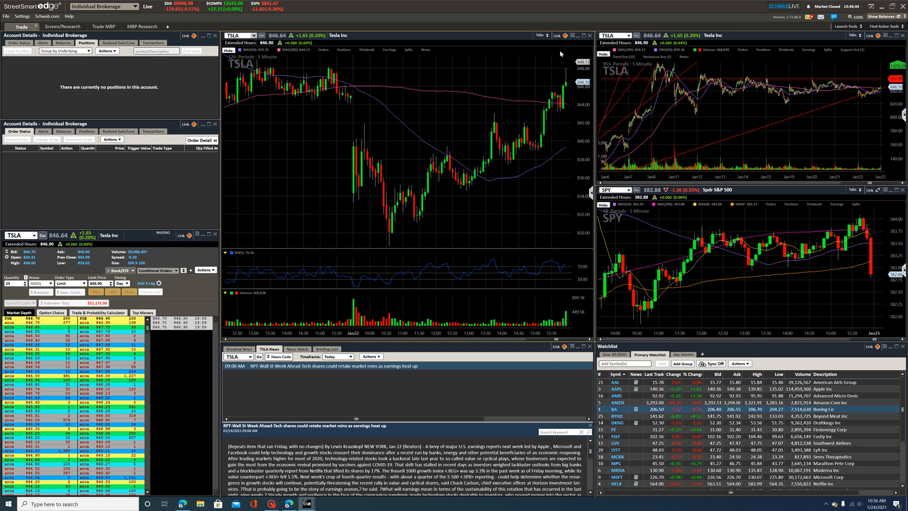
Load the saved 'TSLA: 172 Periods: 1 Minute' chart from the Tabs menu
click(580, 35)
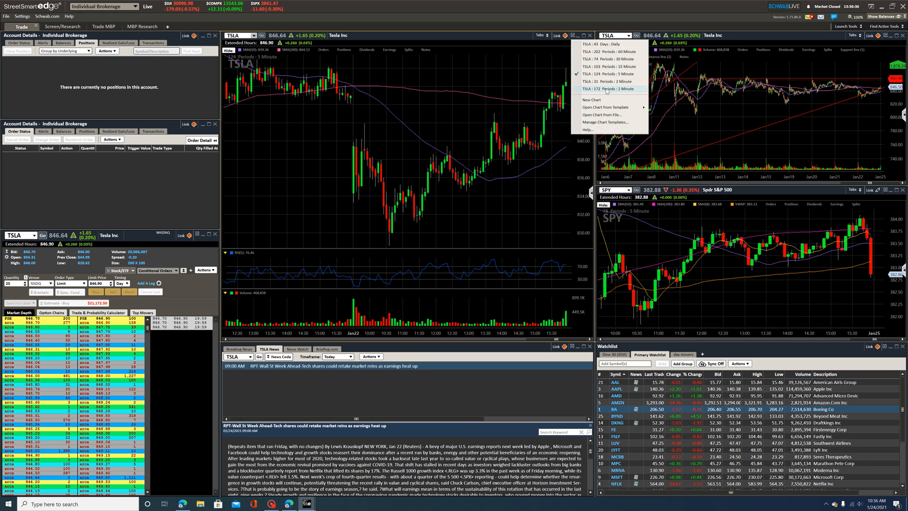
click(599, 89)
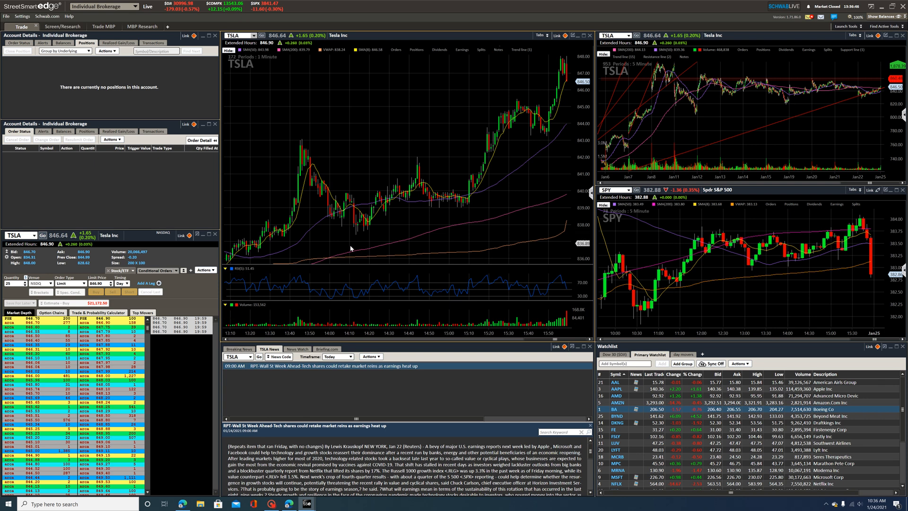
mouse_move(361, 222)
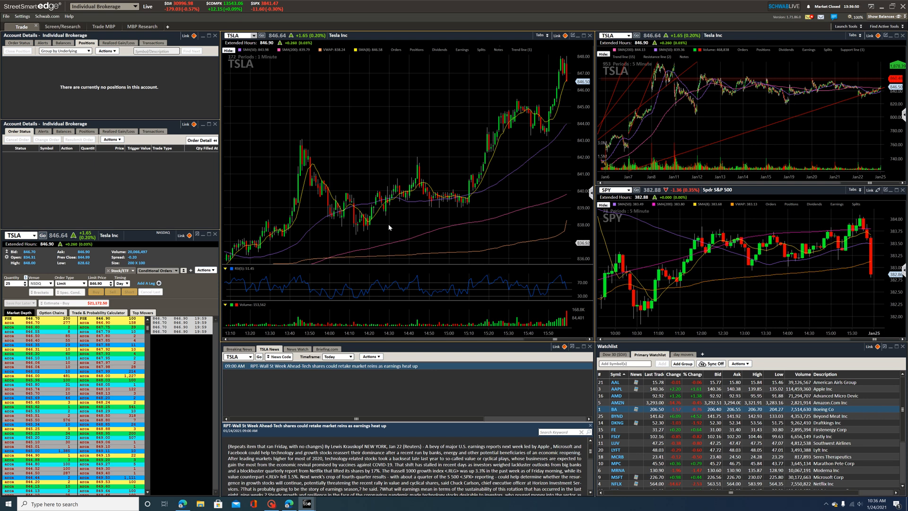
mouse_move(364, 274)
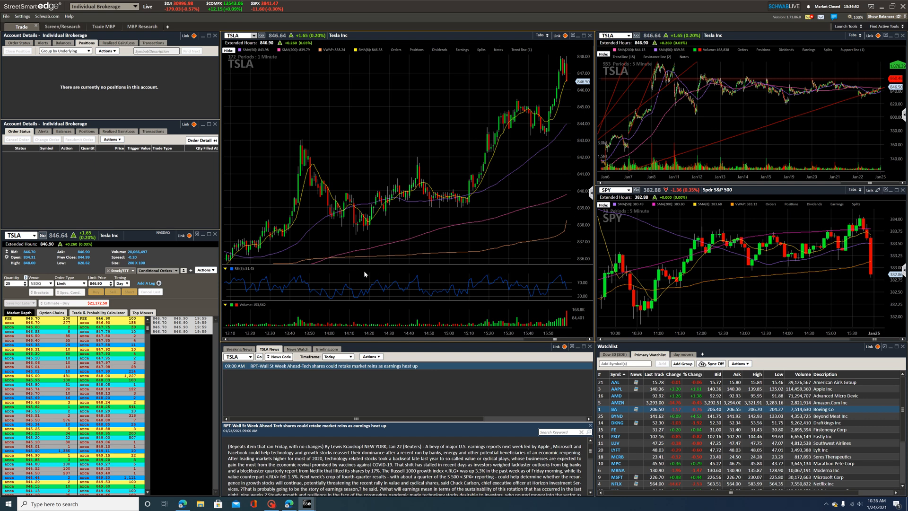
mouse_move(179, 90)
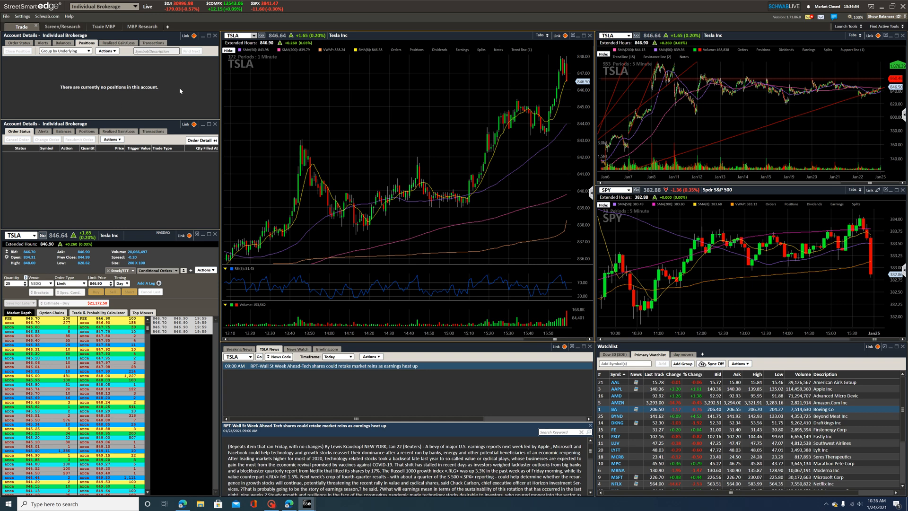
mouse_move(180, 91)
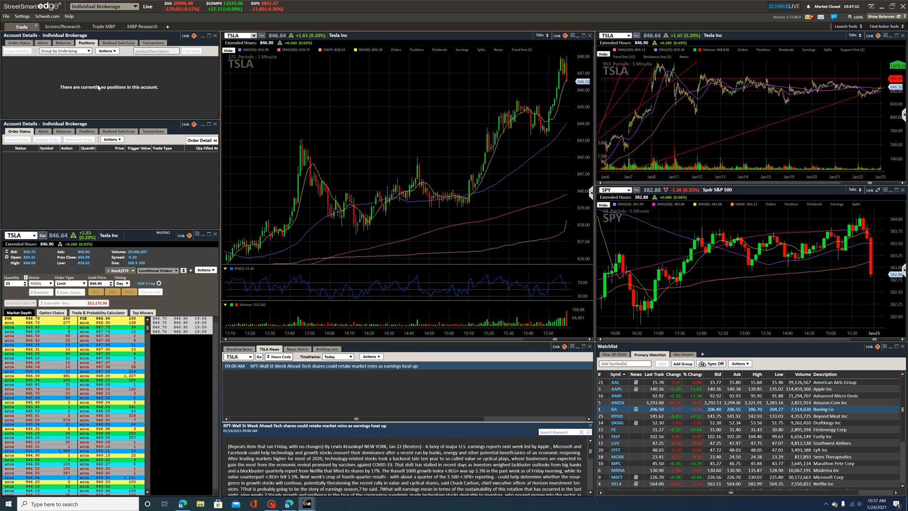
mouse_move(134, 167)
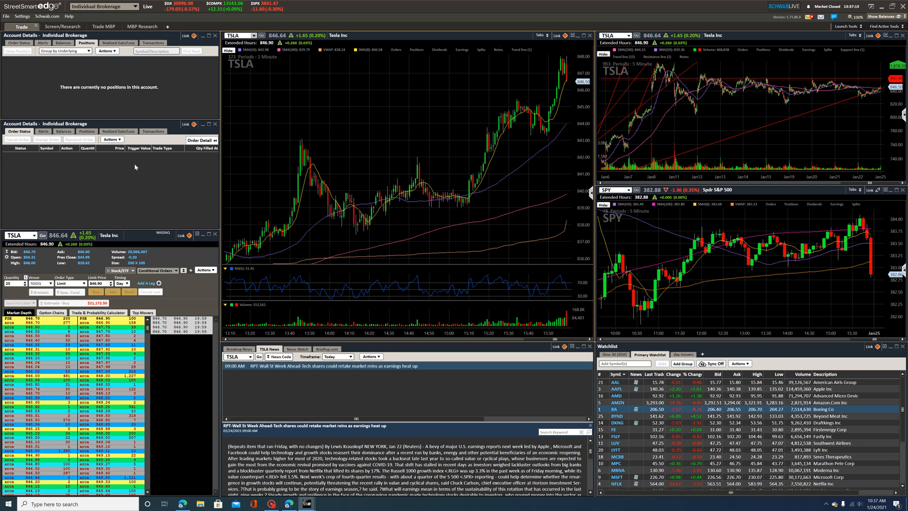
mouse_move(109, 300)
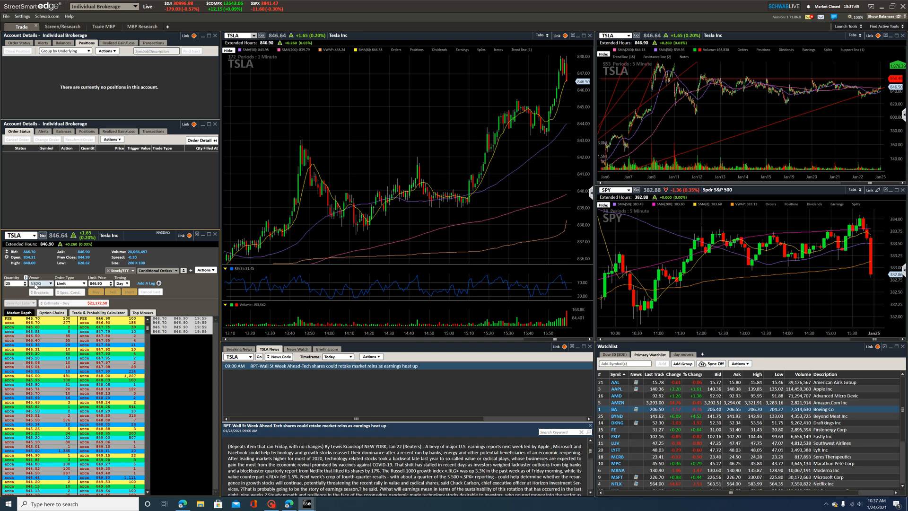
click(81, 283)
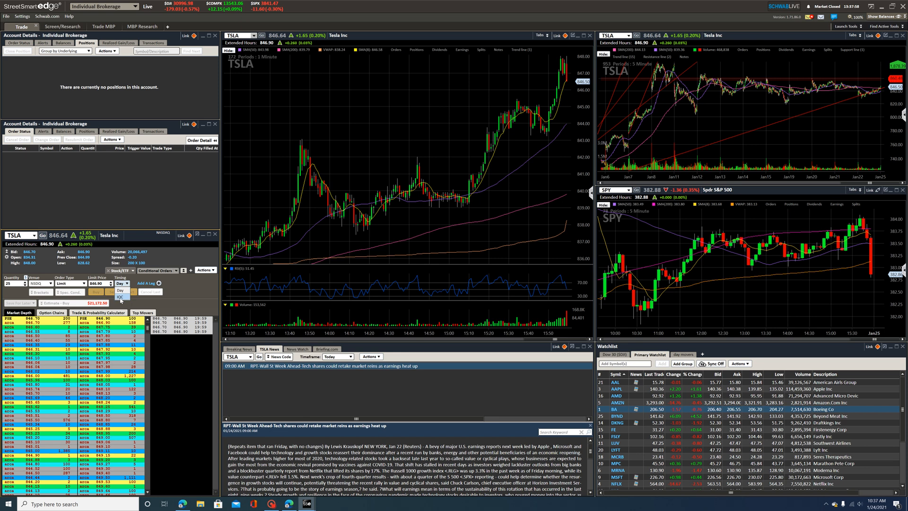
click(120, 283)
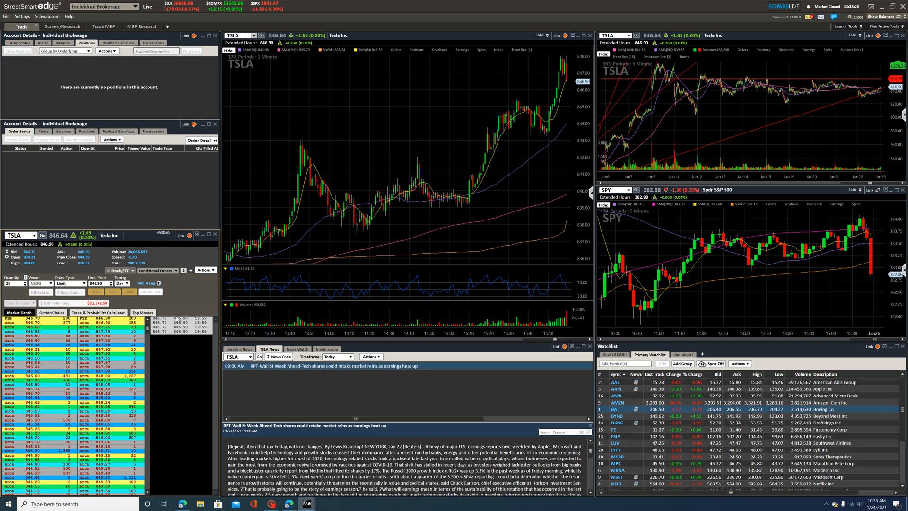
mouse_move(357, 300)
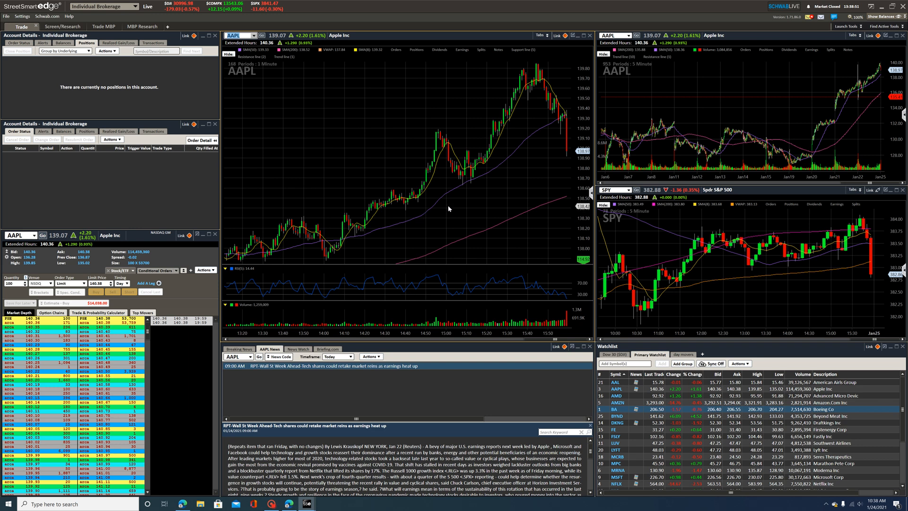
mouse_move(751, 133)
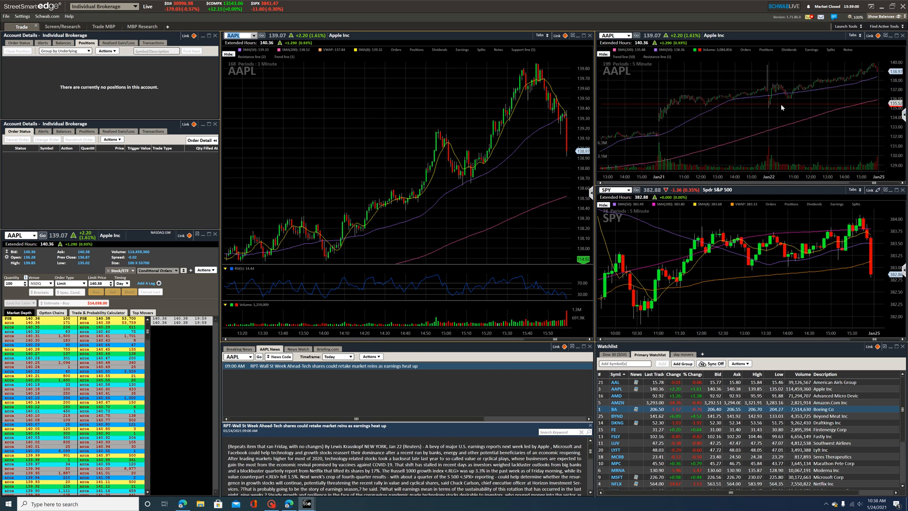
mouse_move(467, 201)
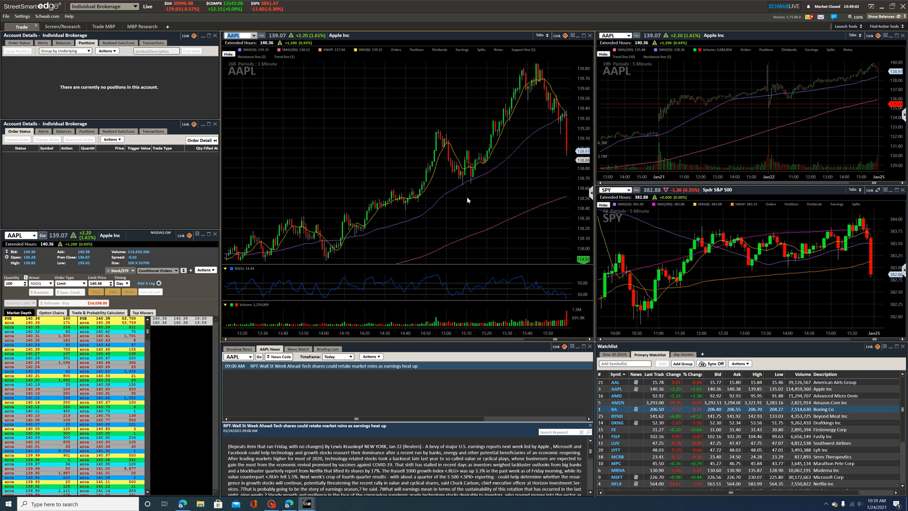
mouse_move(796, 263)
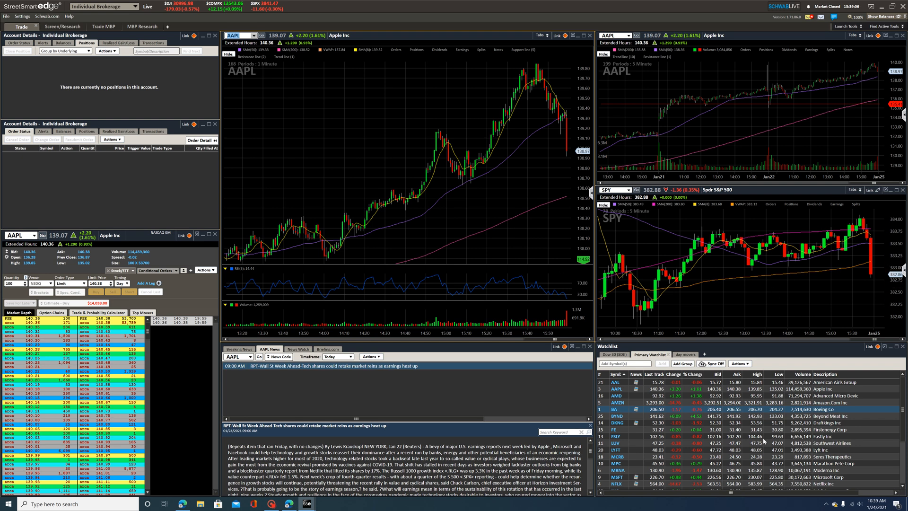
click(683, 354)
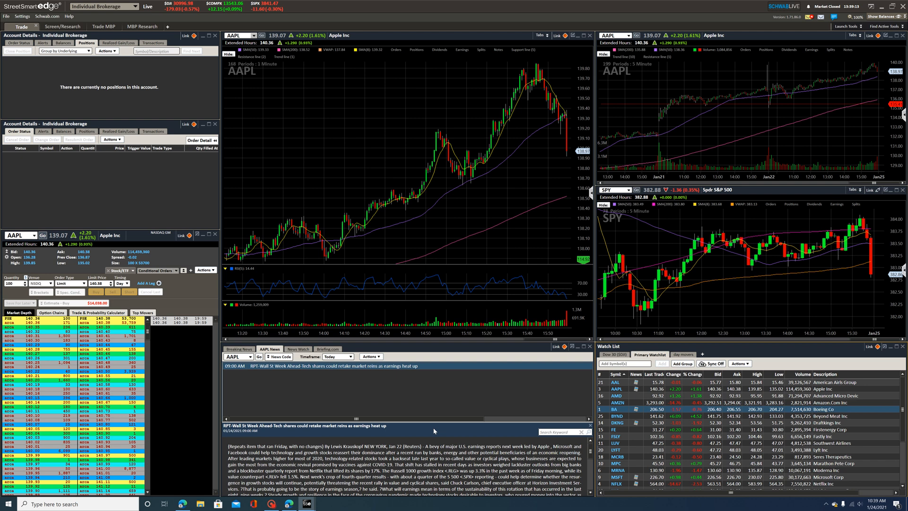
mouse_move(572, 224)
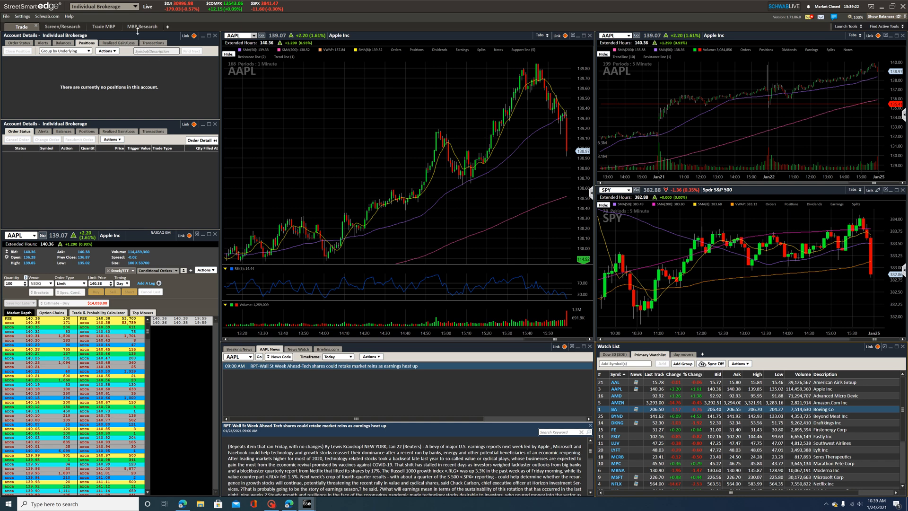
Keep the Individual Brokerage account and show its balances summary with buying power
click(104, 7)
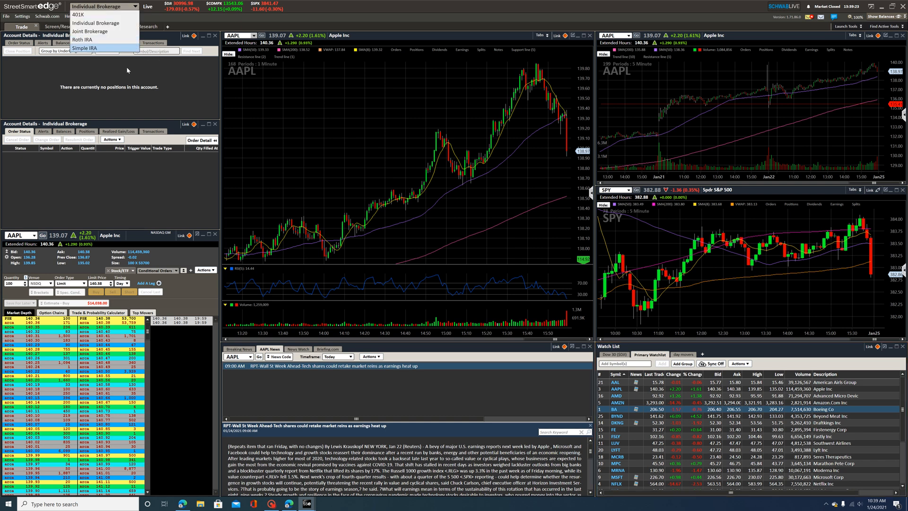
click(96, 23)
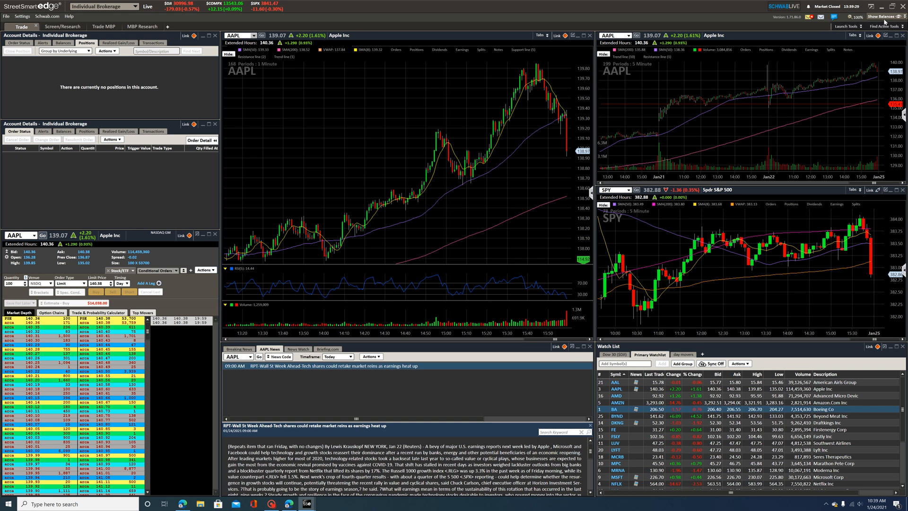
click(882, 16)
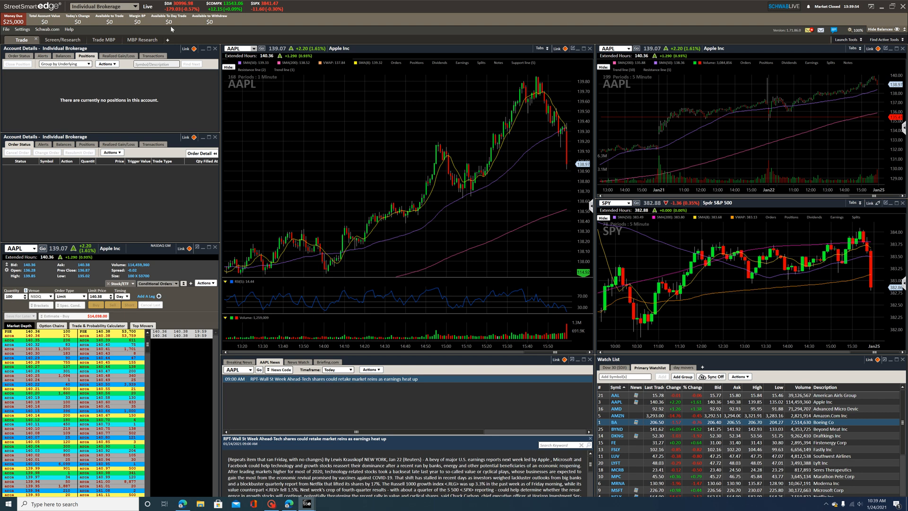
mouse_move(287, 58)
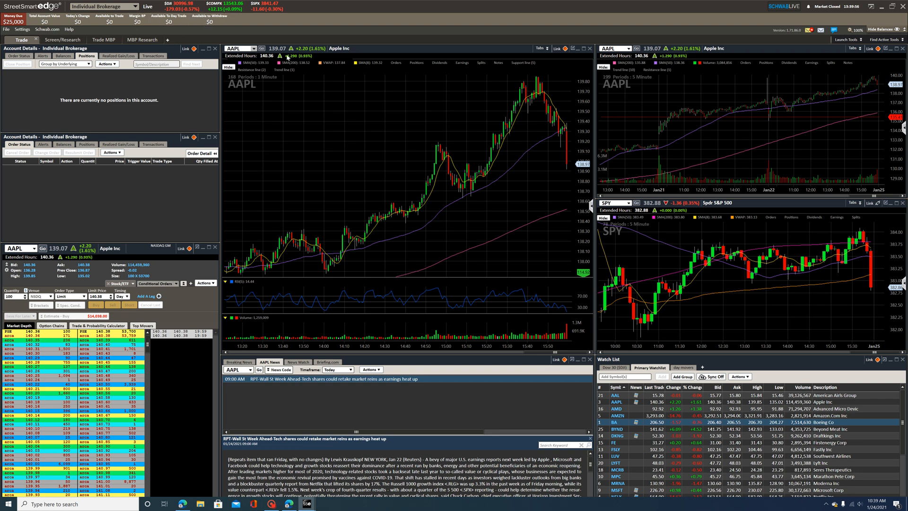
mouse_move(232, 31)
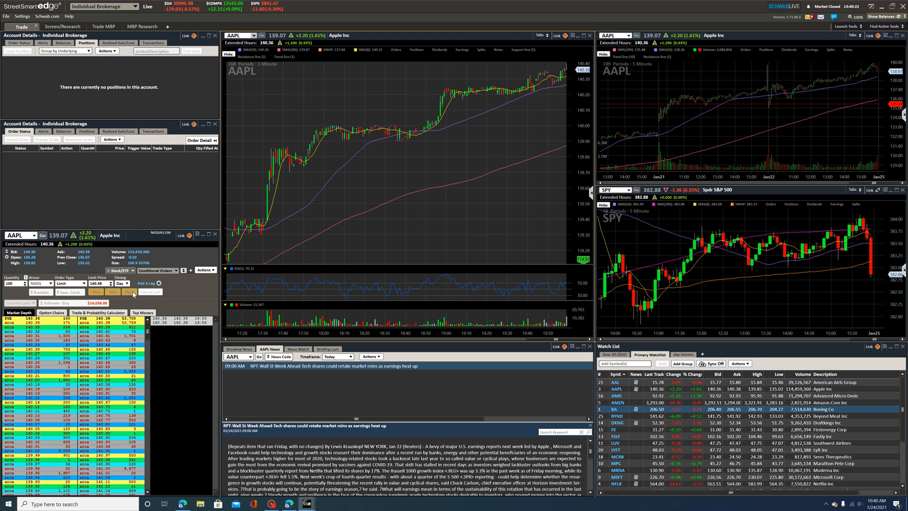
Review the order ticket's routing venues and keep NSDQ selected
click(40, 283)
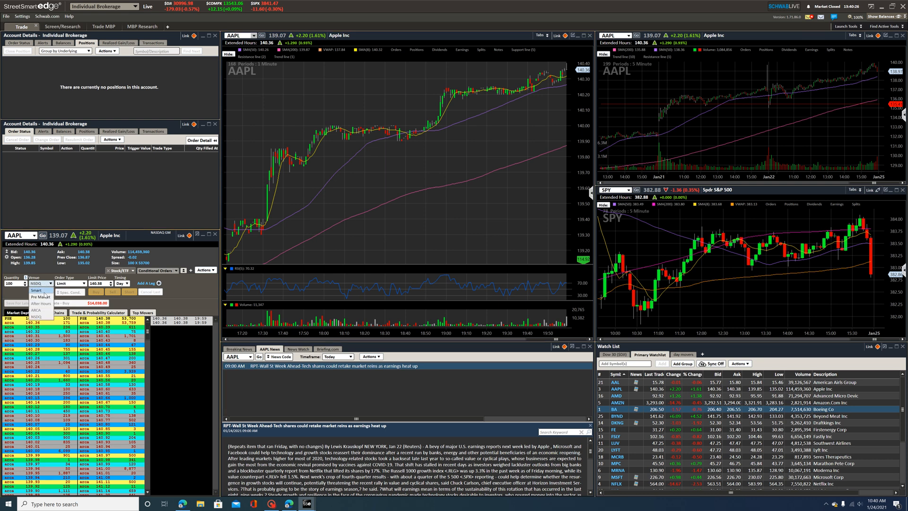
click(37, 290)
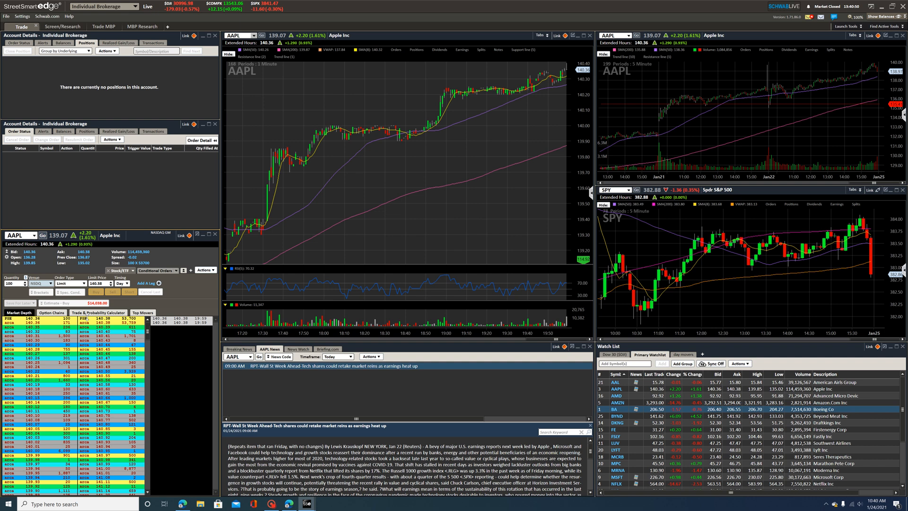
click(47, 284)
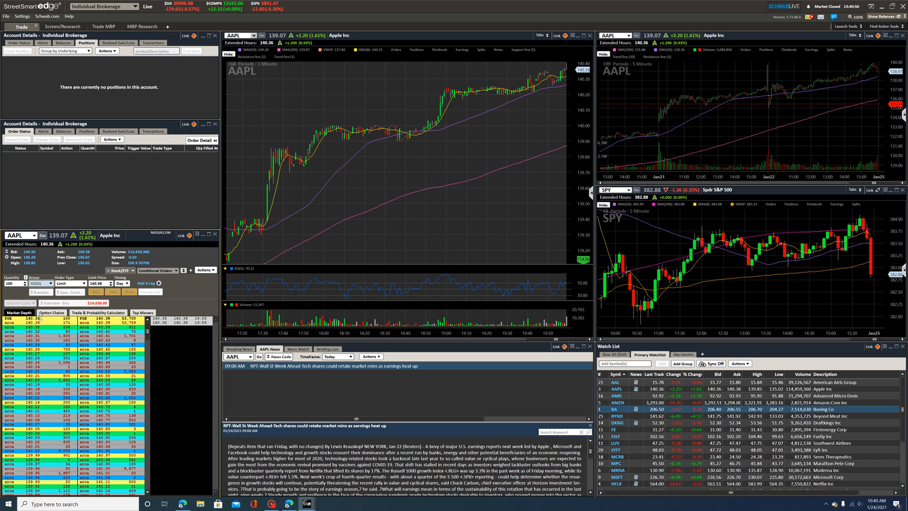
mouse_move(229, 321)
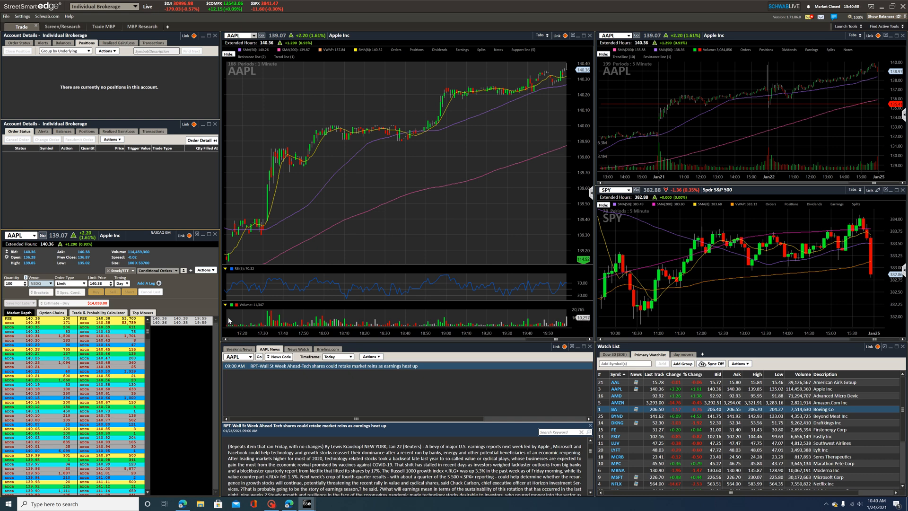
mouse_move(409, 229)
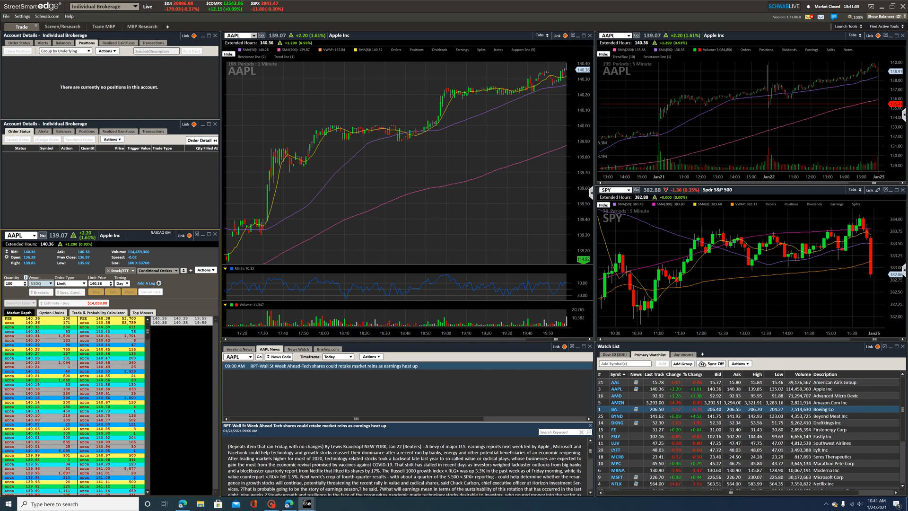
mouse_move(346, 272)
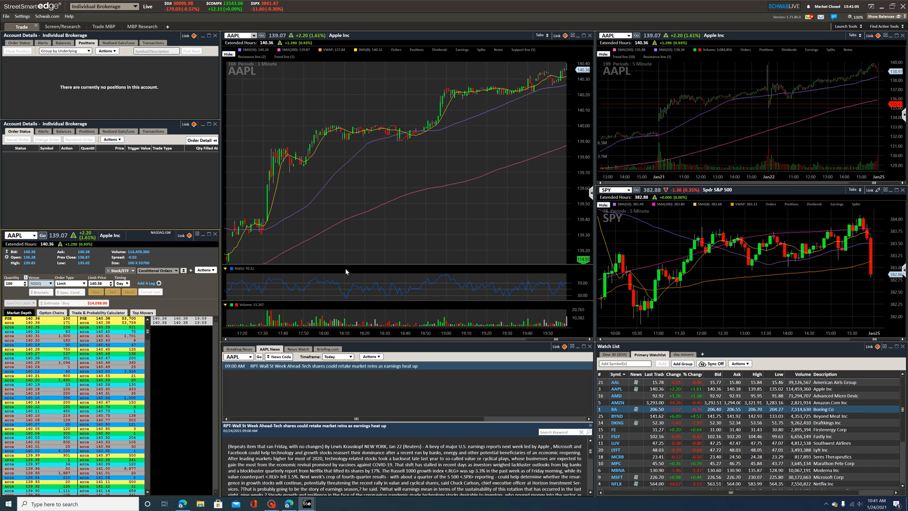